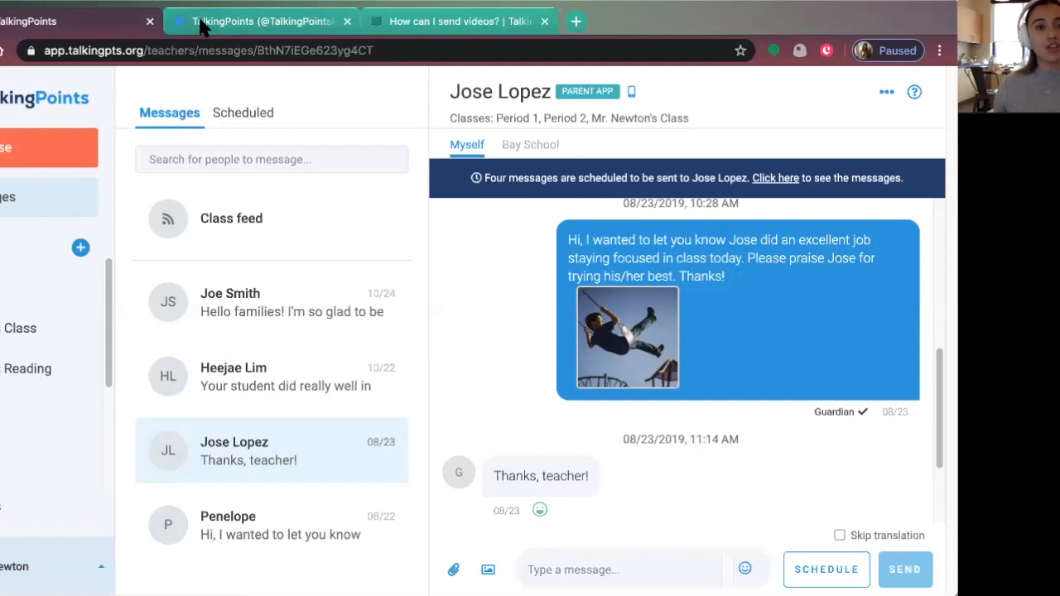
Step: Visit the TalkingPoints Twitter profile for its URL and return to the messages page
left_click(261, 20)
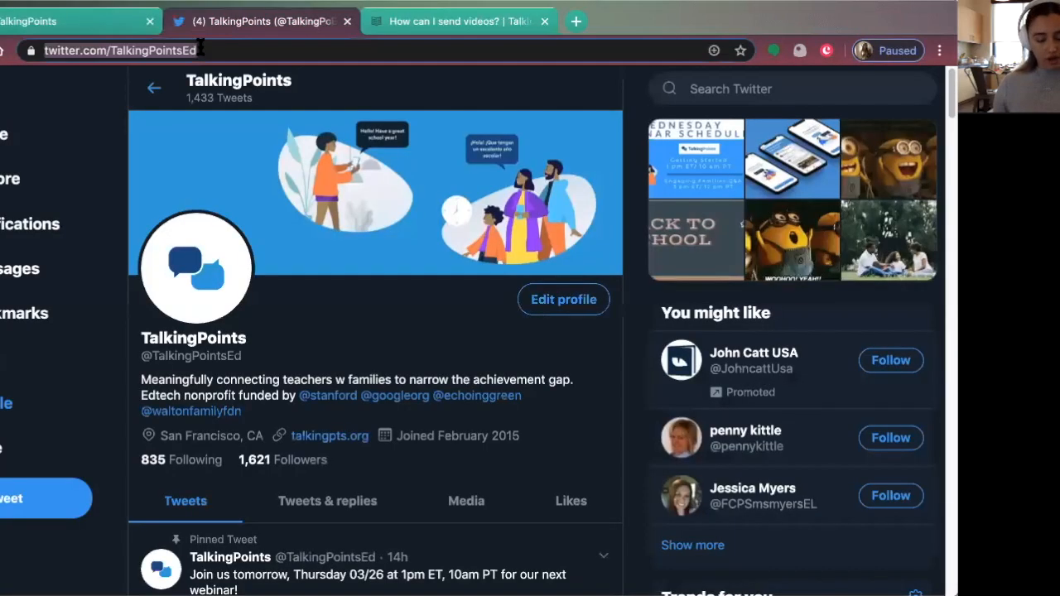
left_click(74, 20)
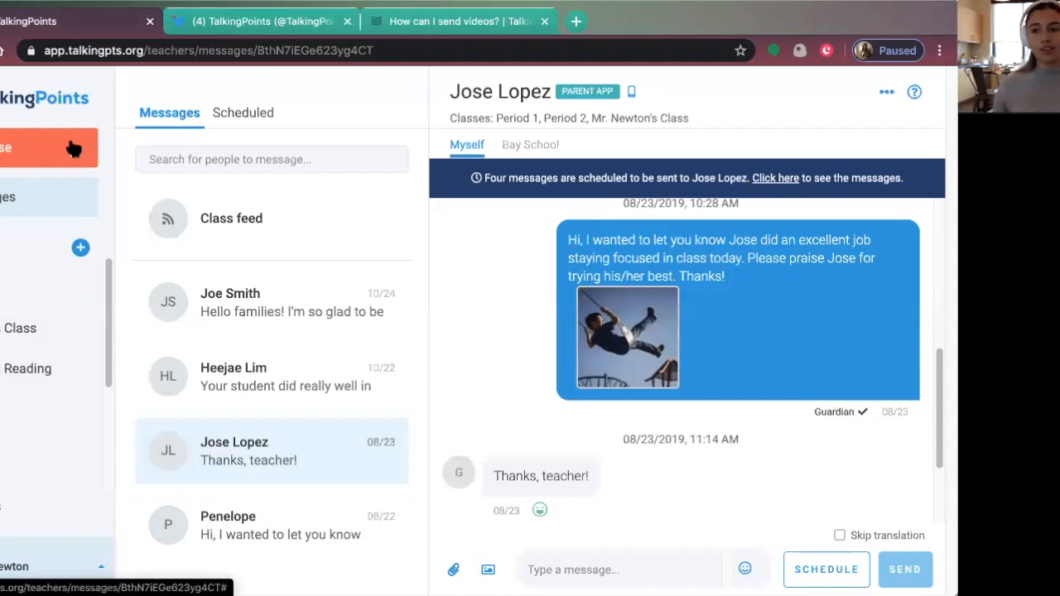
left_click(79, 248)
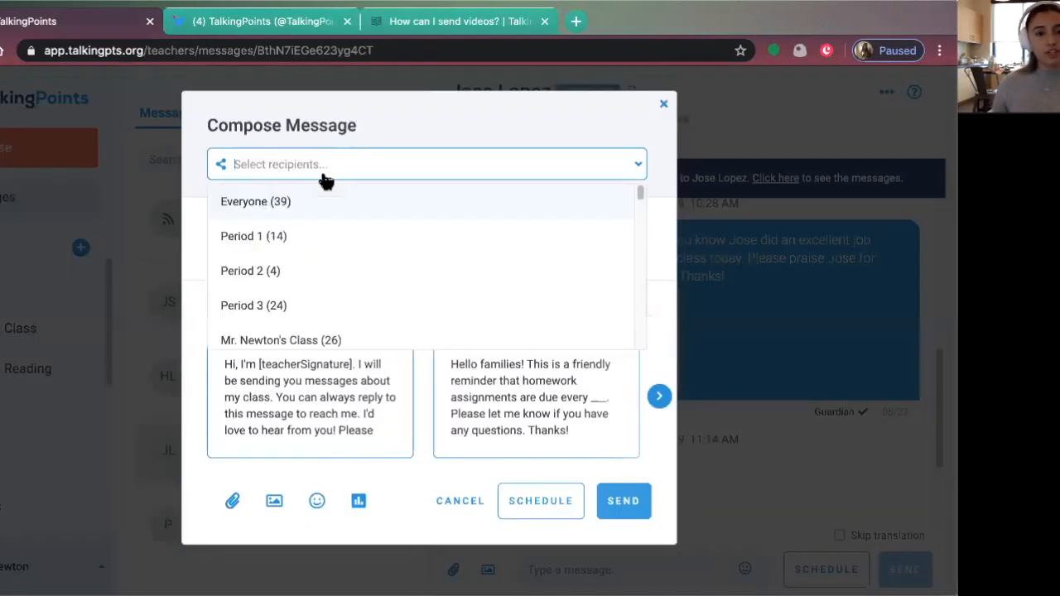
mouse_move(323, 218)
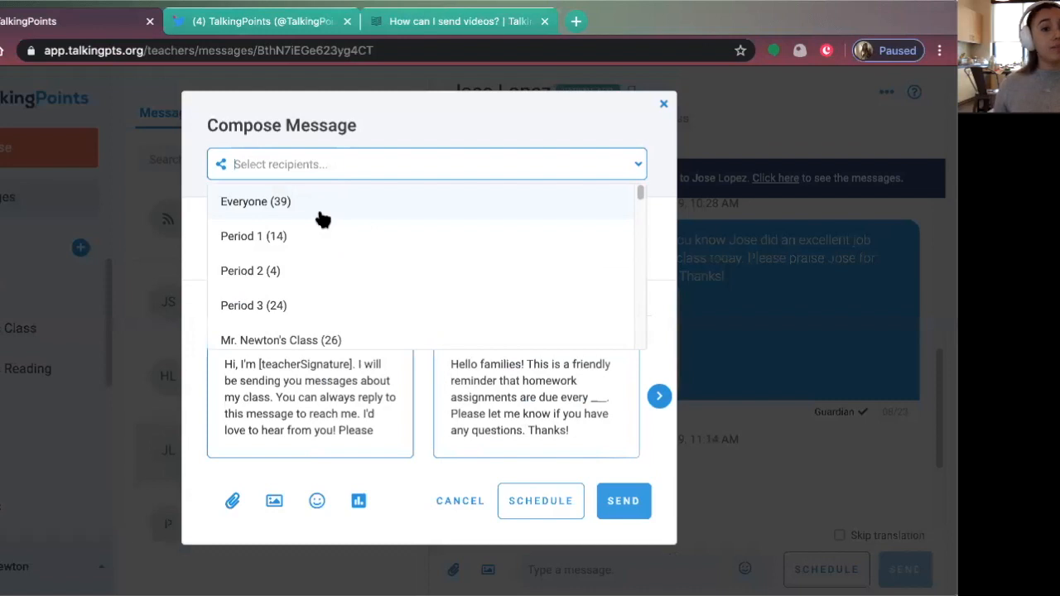
left_click(255, 202)
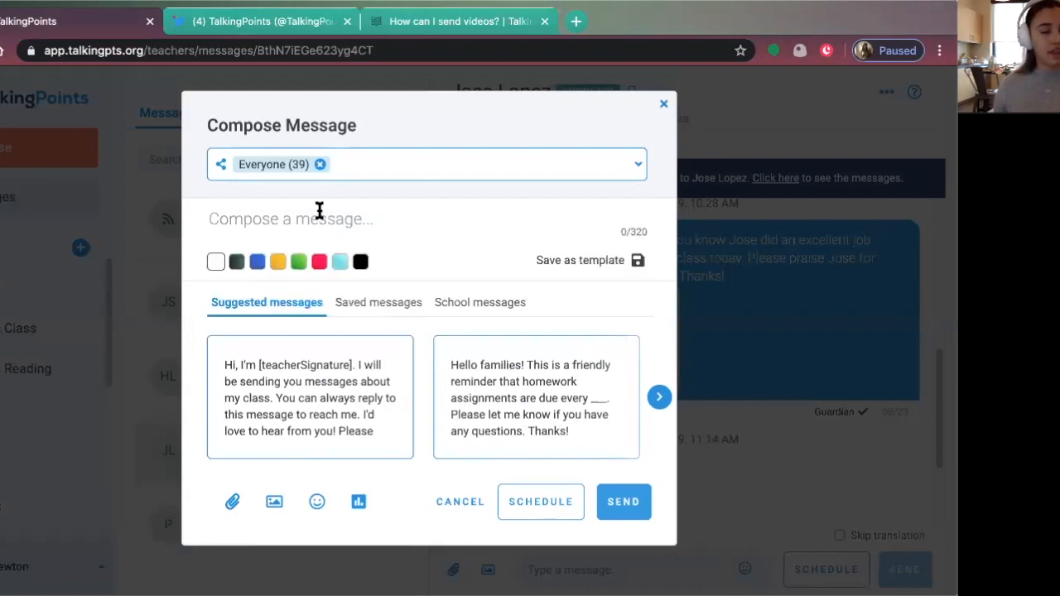
type("https://twitter.com/TalkingPointsEd")
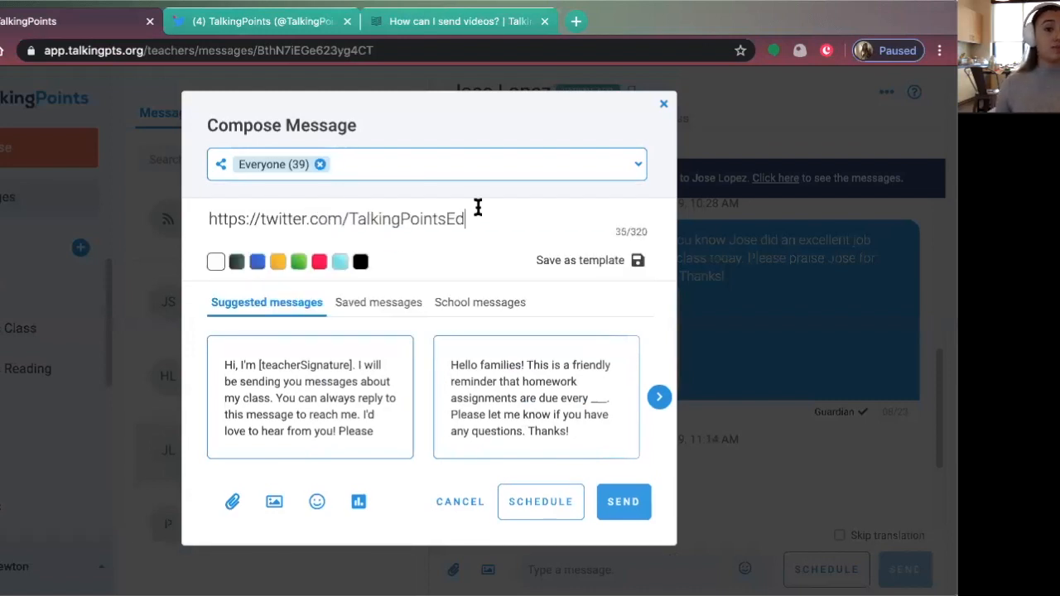
mouse_move(406, 219)
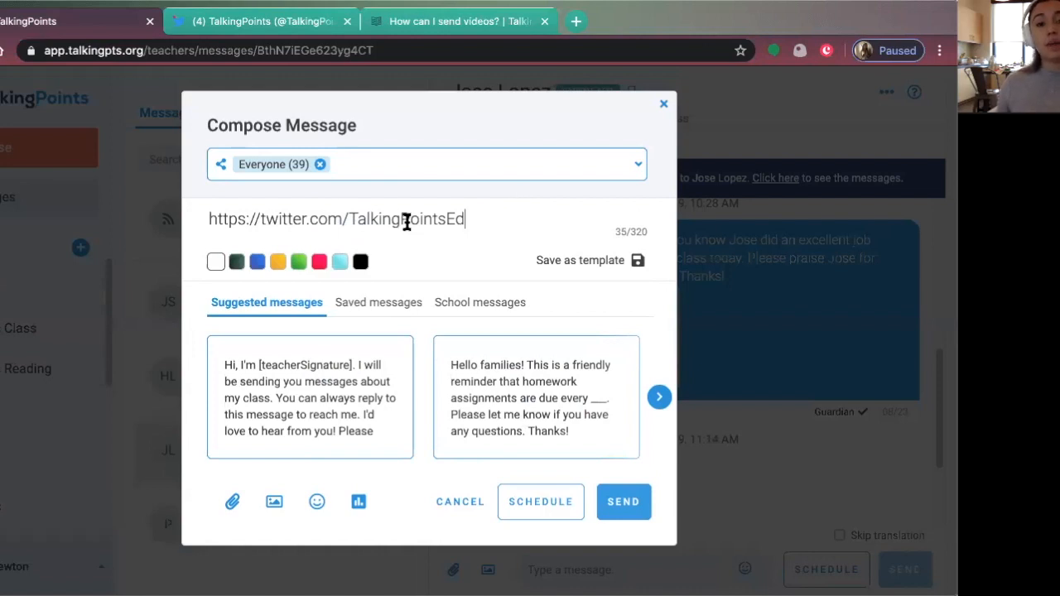
mouse_move(514, 220)
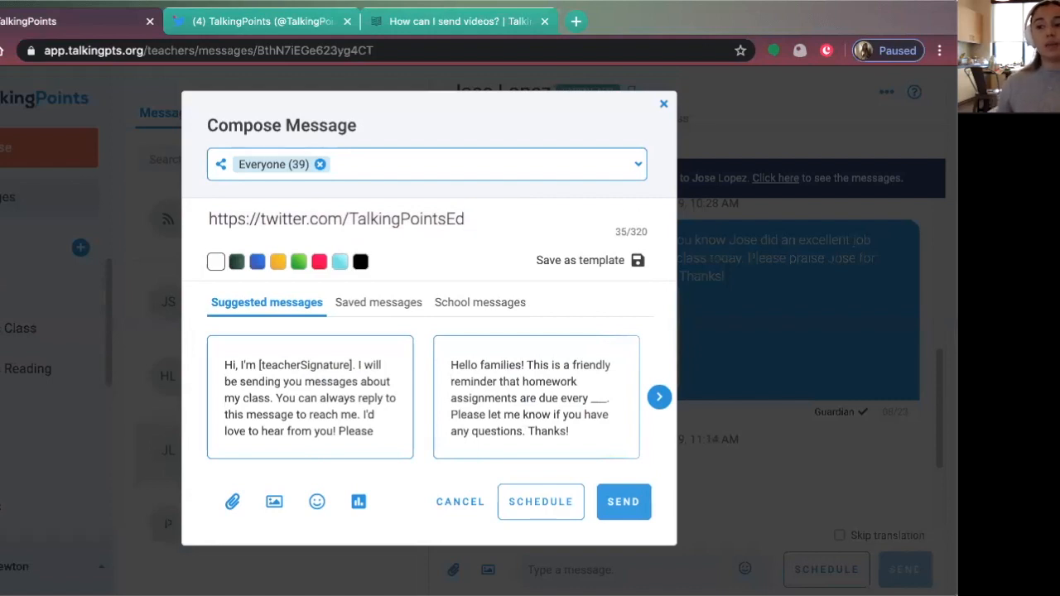
mouse_move(478, 192)
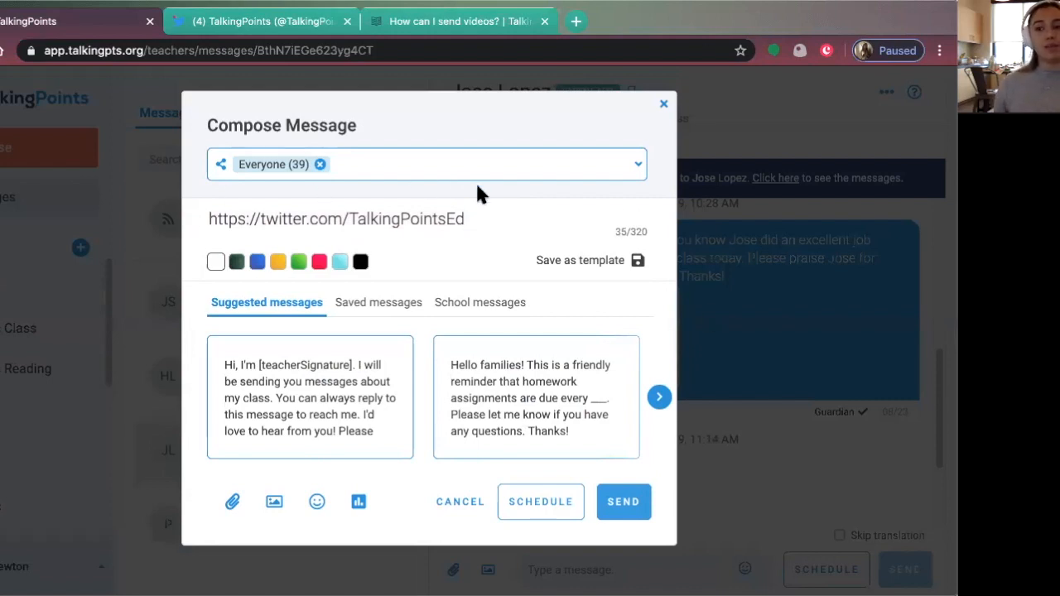
mouse_move(666, 116)
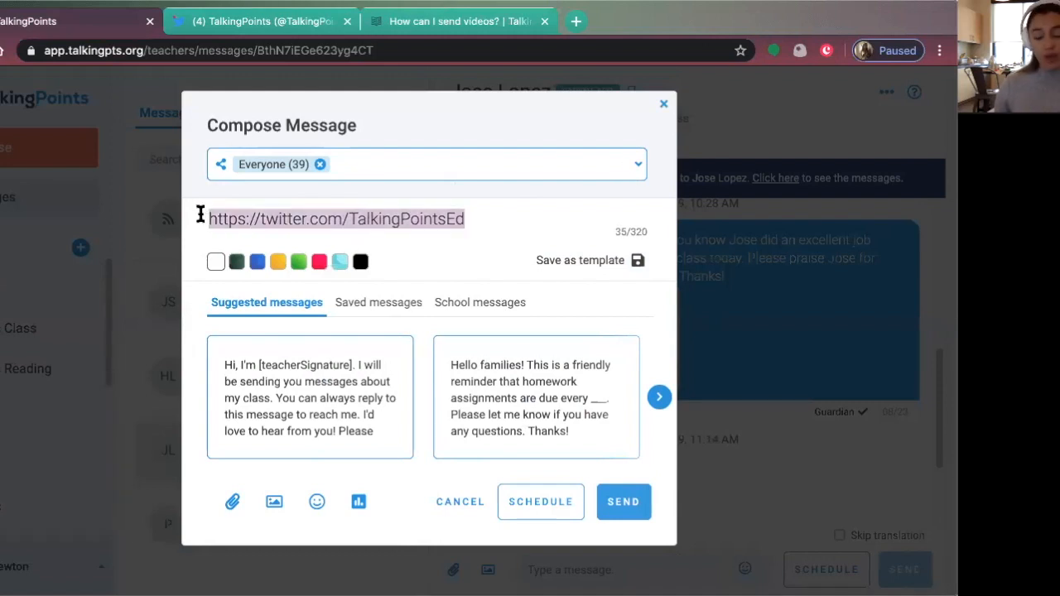
key("delete")
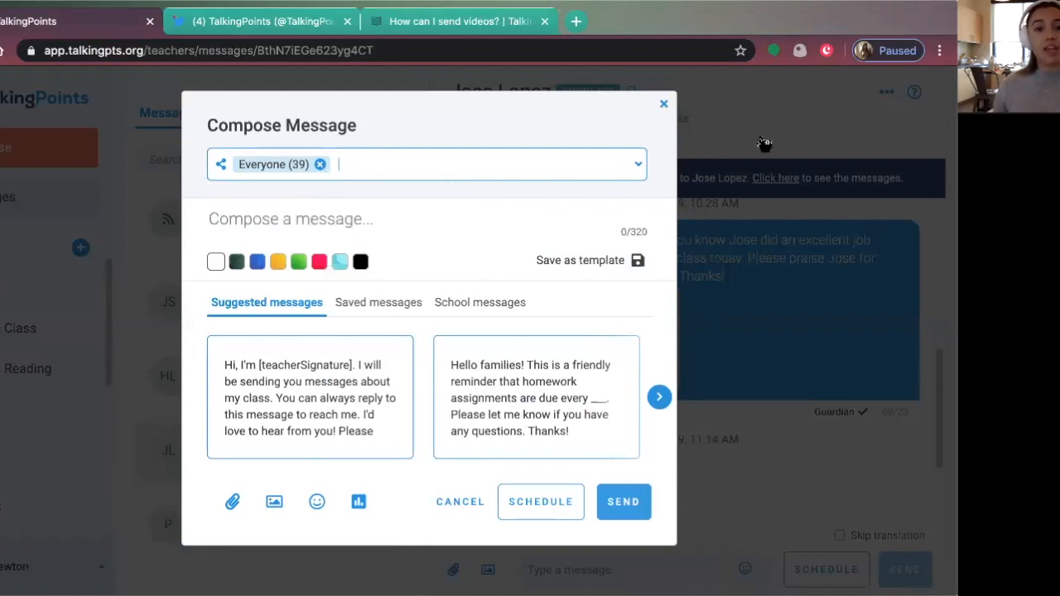
Step: Close the compose dialog and browse to the TalkingPoints YouTube channel's videos
left_click(663, 102)
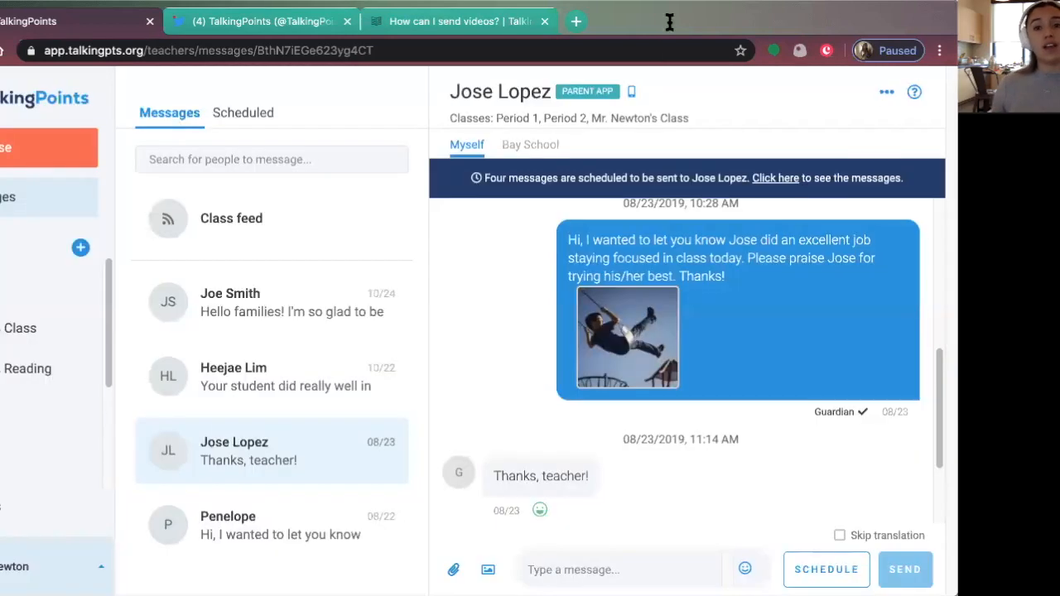
mouse_move(646, 368)
type("youtube.com")
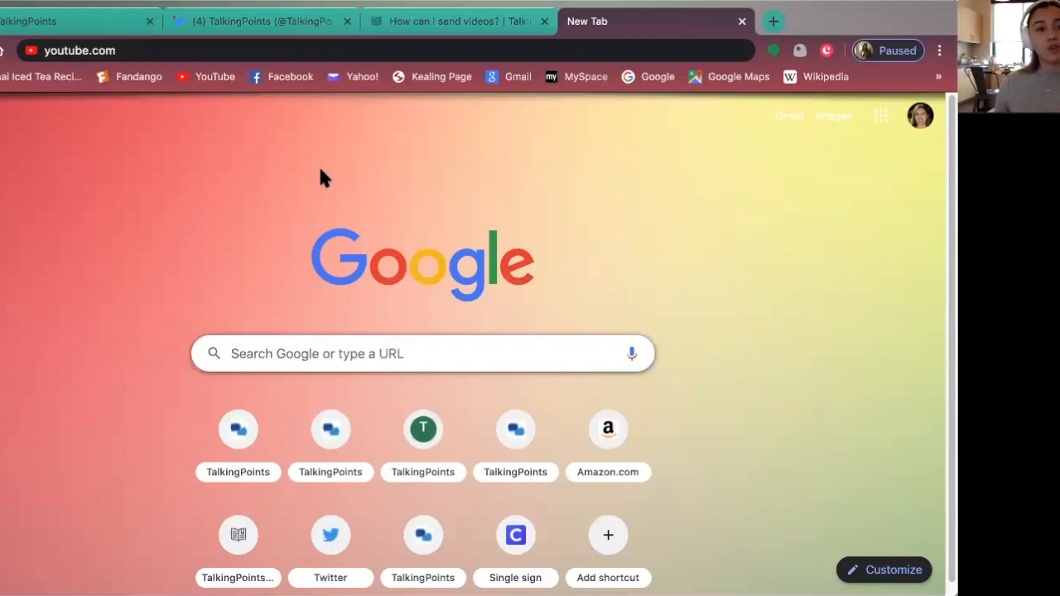
left_click(131, 50)
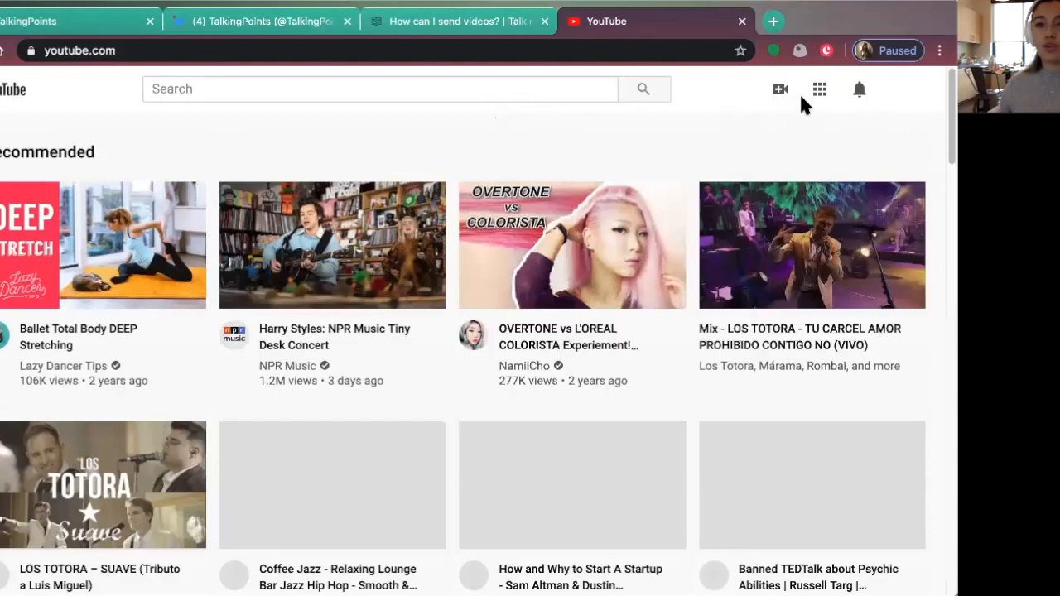
mouse_move(901, 94)
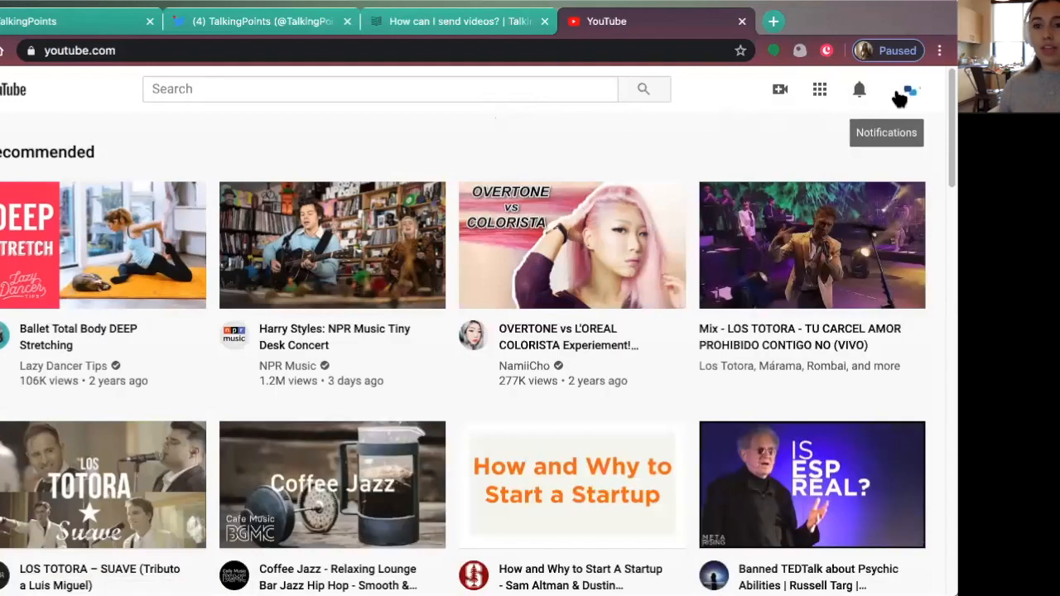
left_click(898, 98)
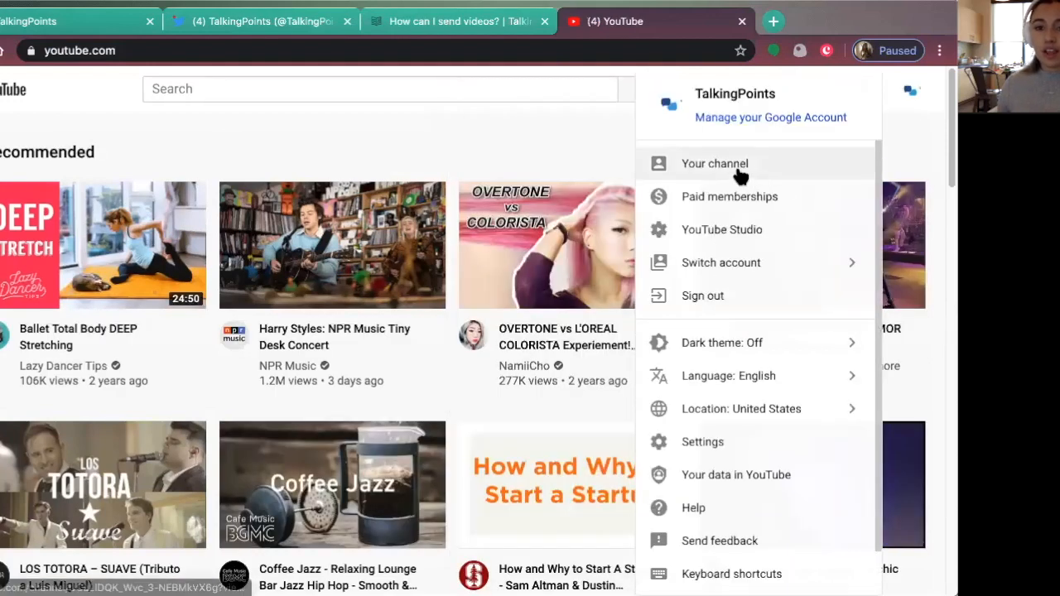
left_click(714, 164)
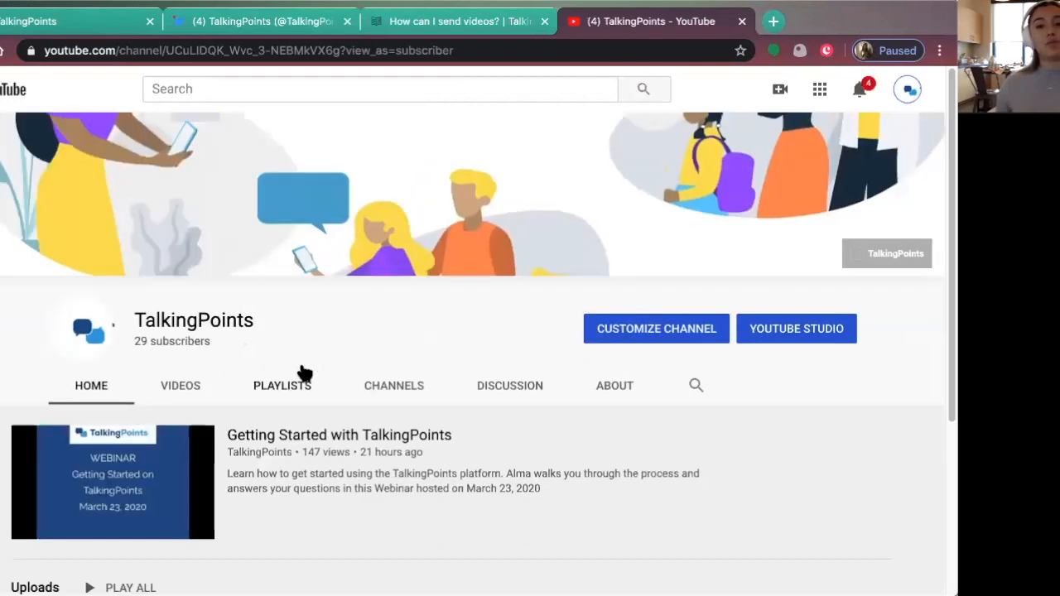
scroll("down", 3)
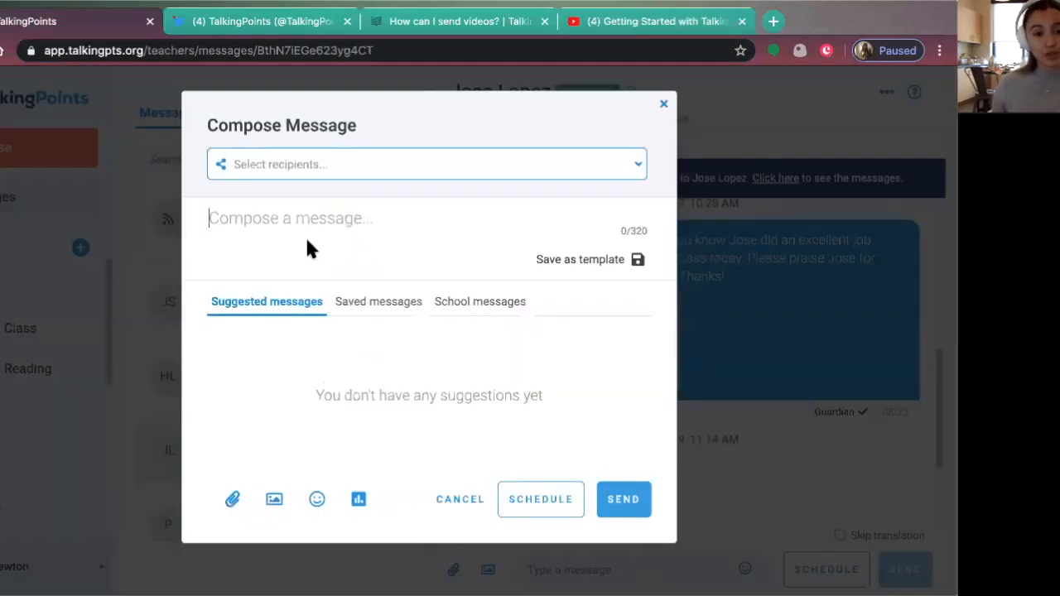
Step: Address the new TalkingPoints message to Everyone (39)
left_click(428, 164)
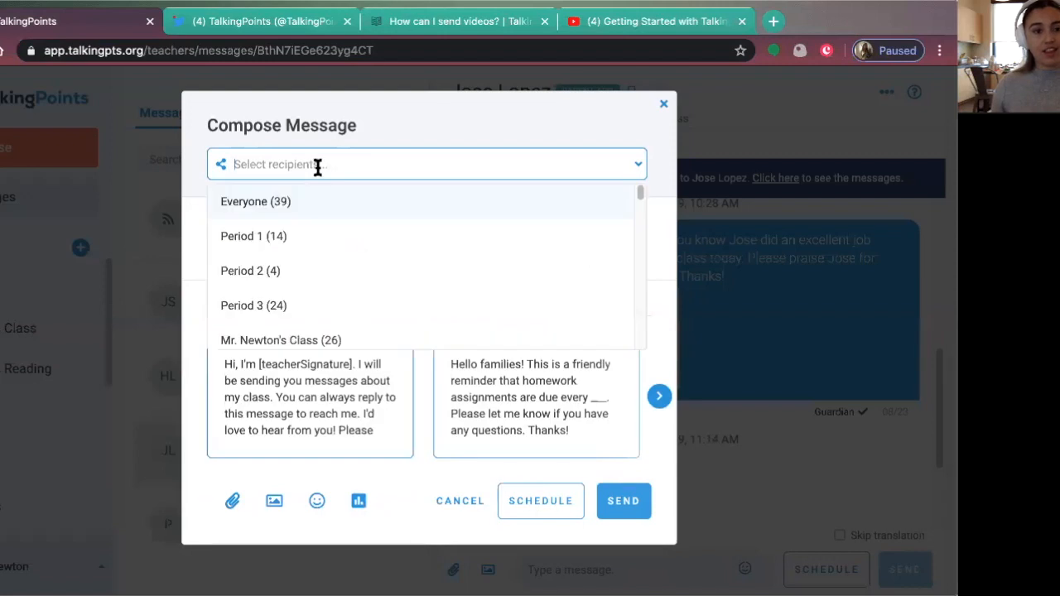
left_click(256, 203)
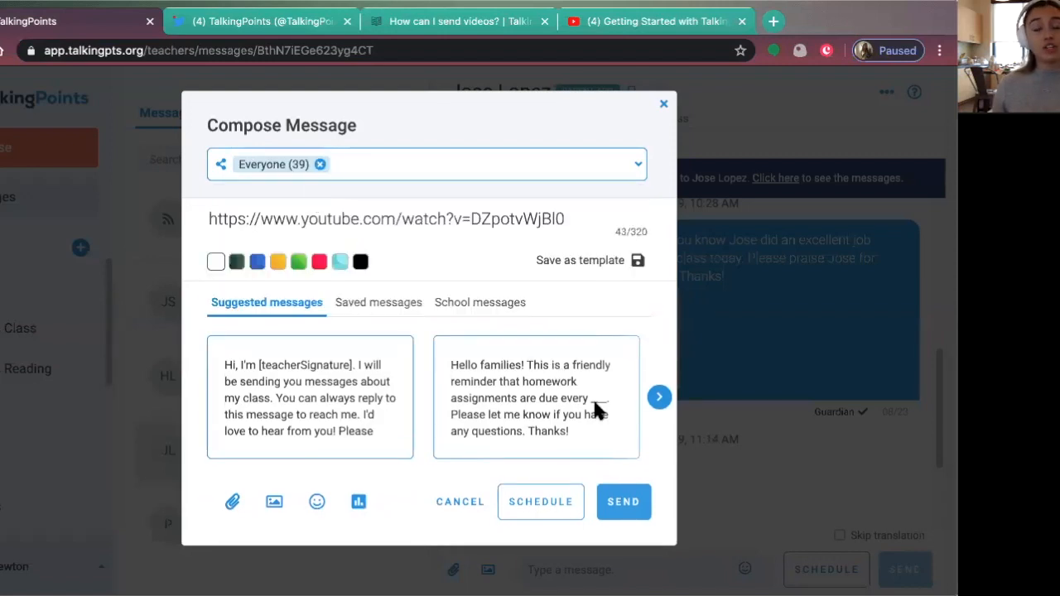
mouse_move(561, 397)
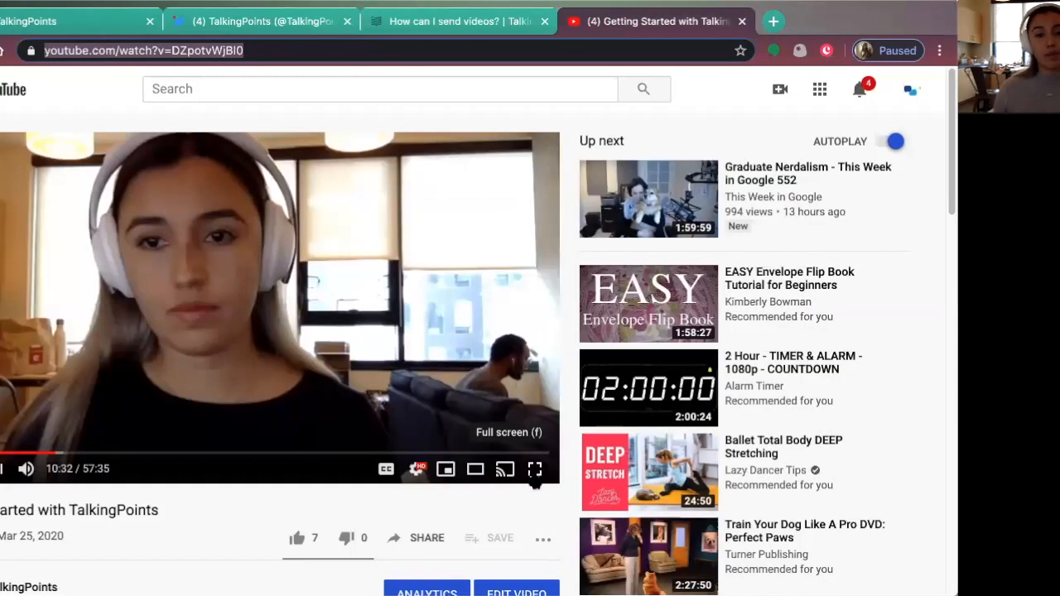
mouse_move(384, 469)
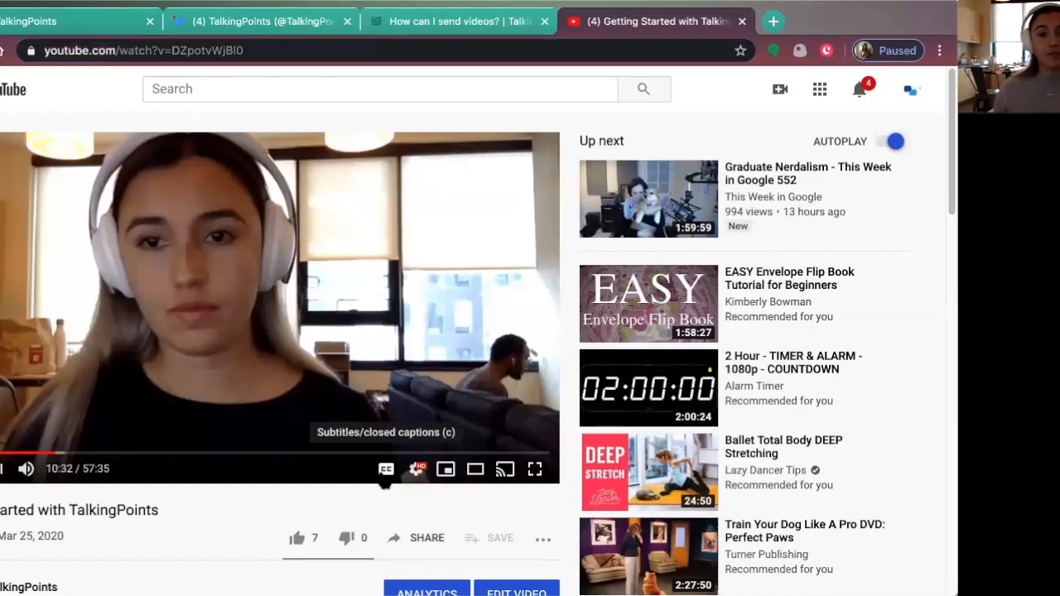
Step: Toggle the video's captions on and off, then show its playback settings
left_click(384, 468)
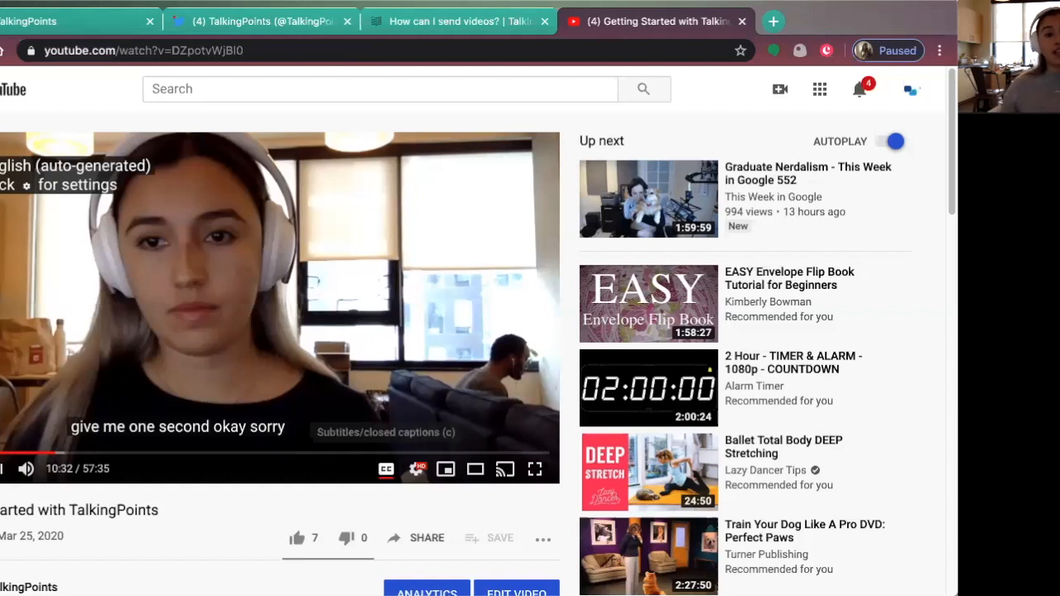
left_click(386, 471)
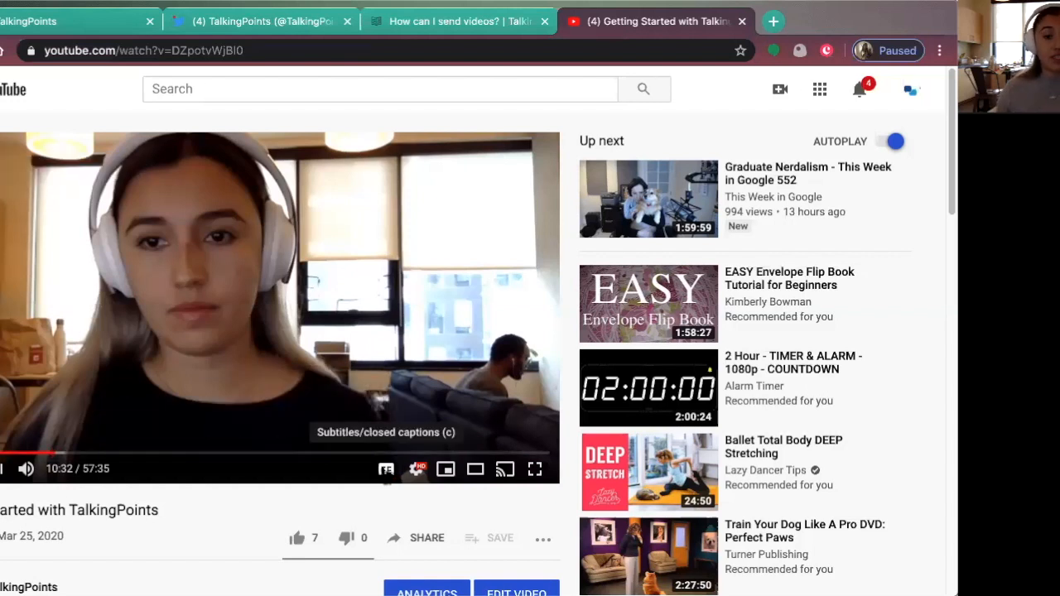
left_click(418, 467)
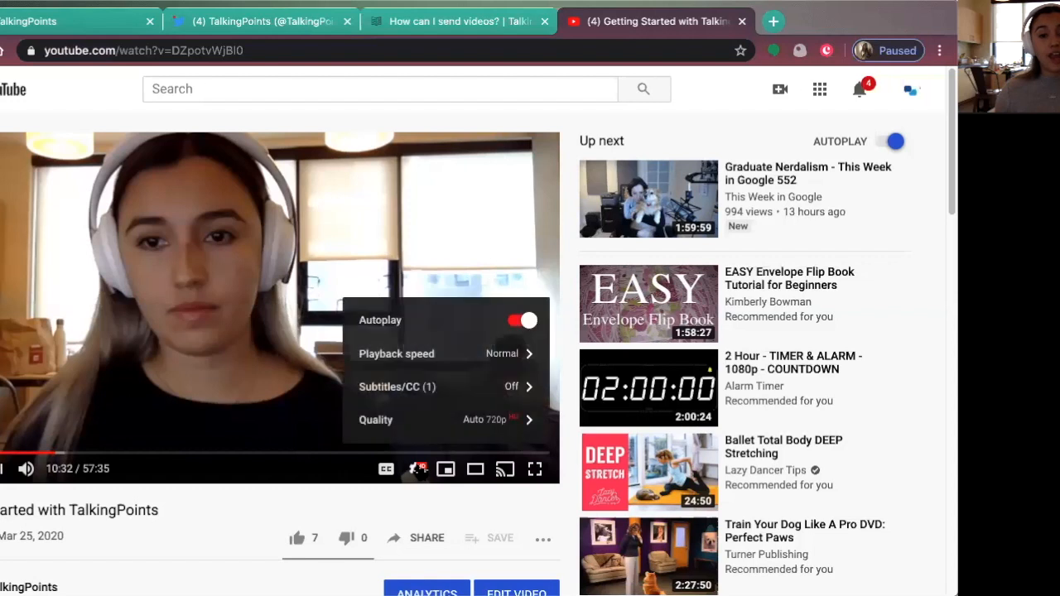
mouse_move(467, 398)
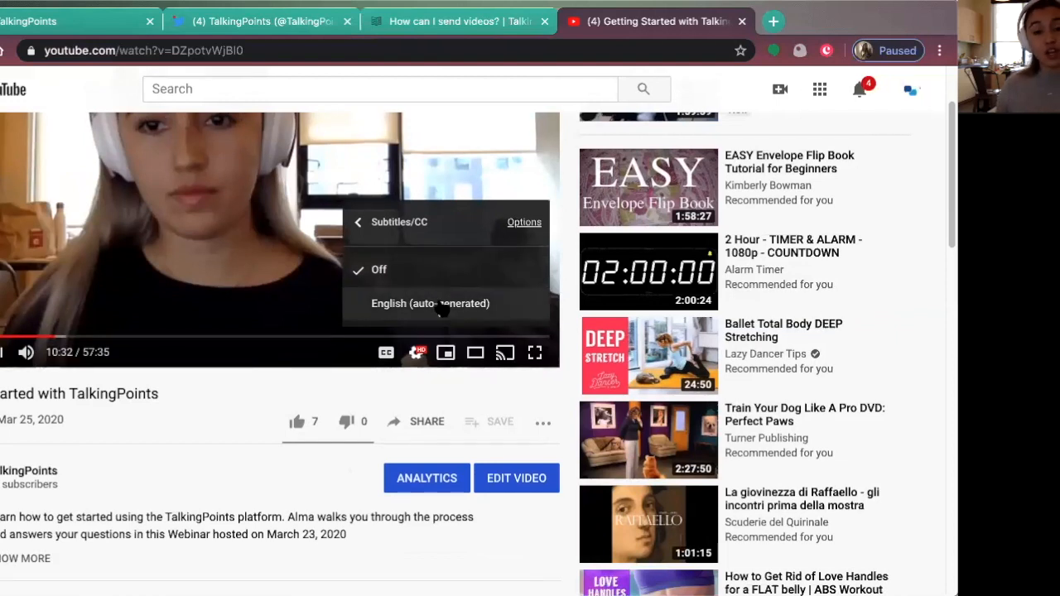
mouse_move(439, 207)
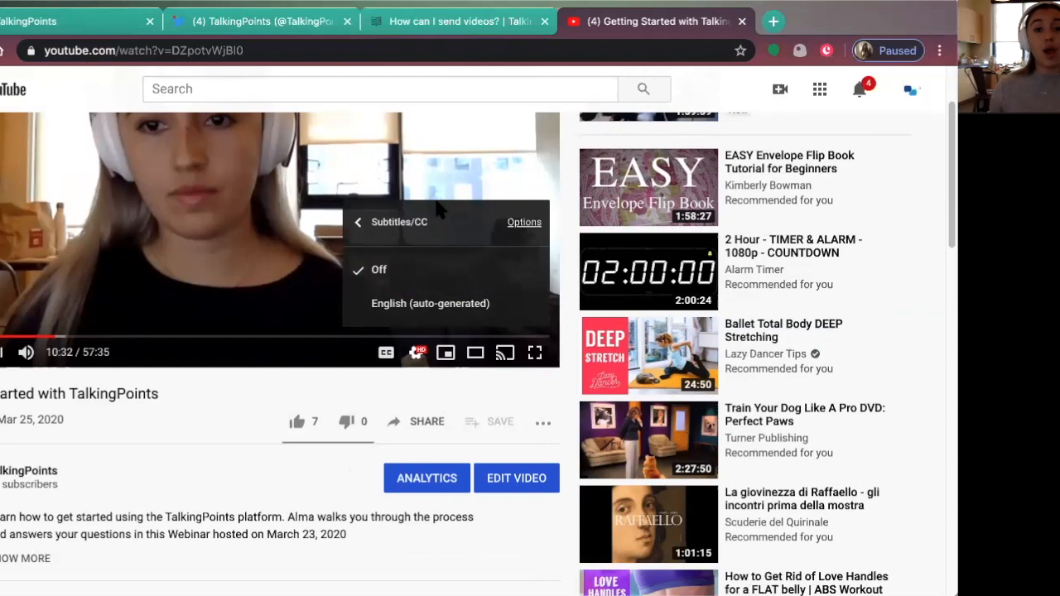
mouse_move(361, 225)
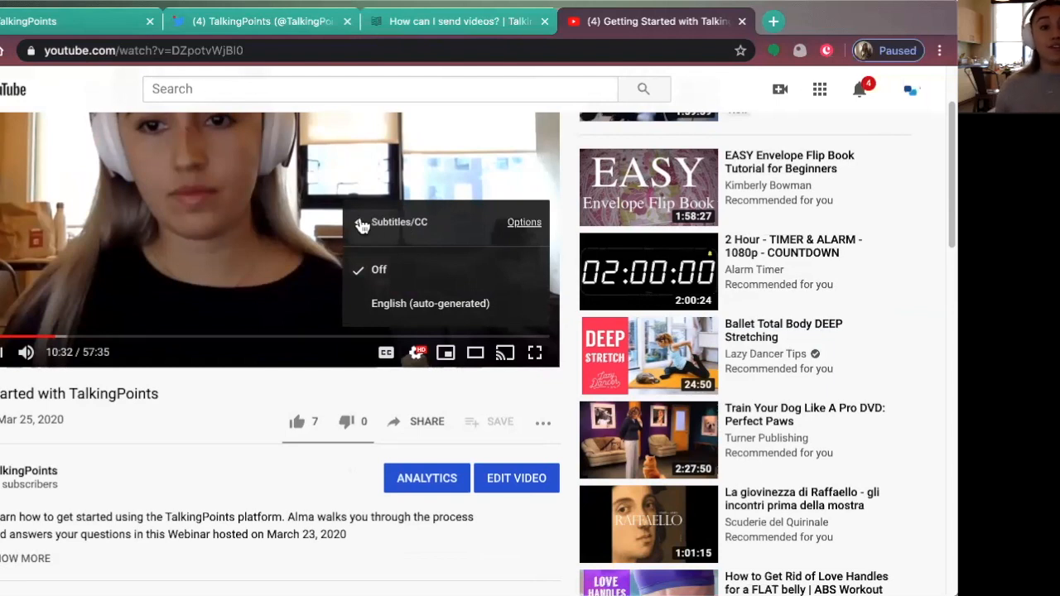